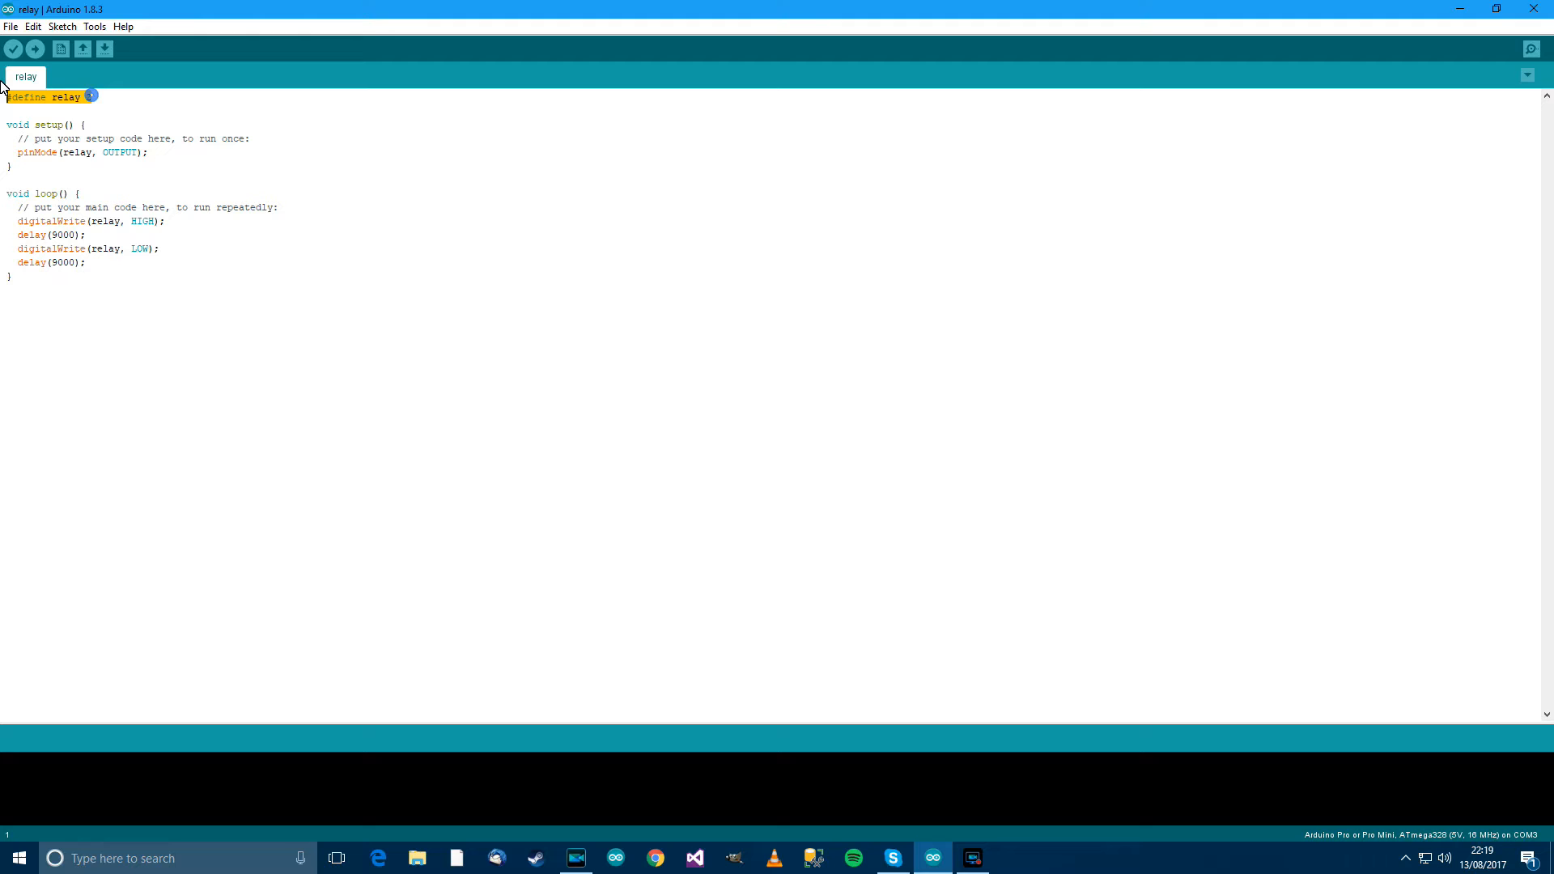
# Complete '#define relay 2', then highlight the relay name and the pinMode line to review them.
pyautogui.write('2')
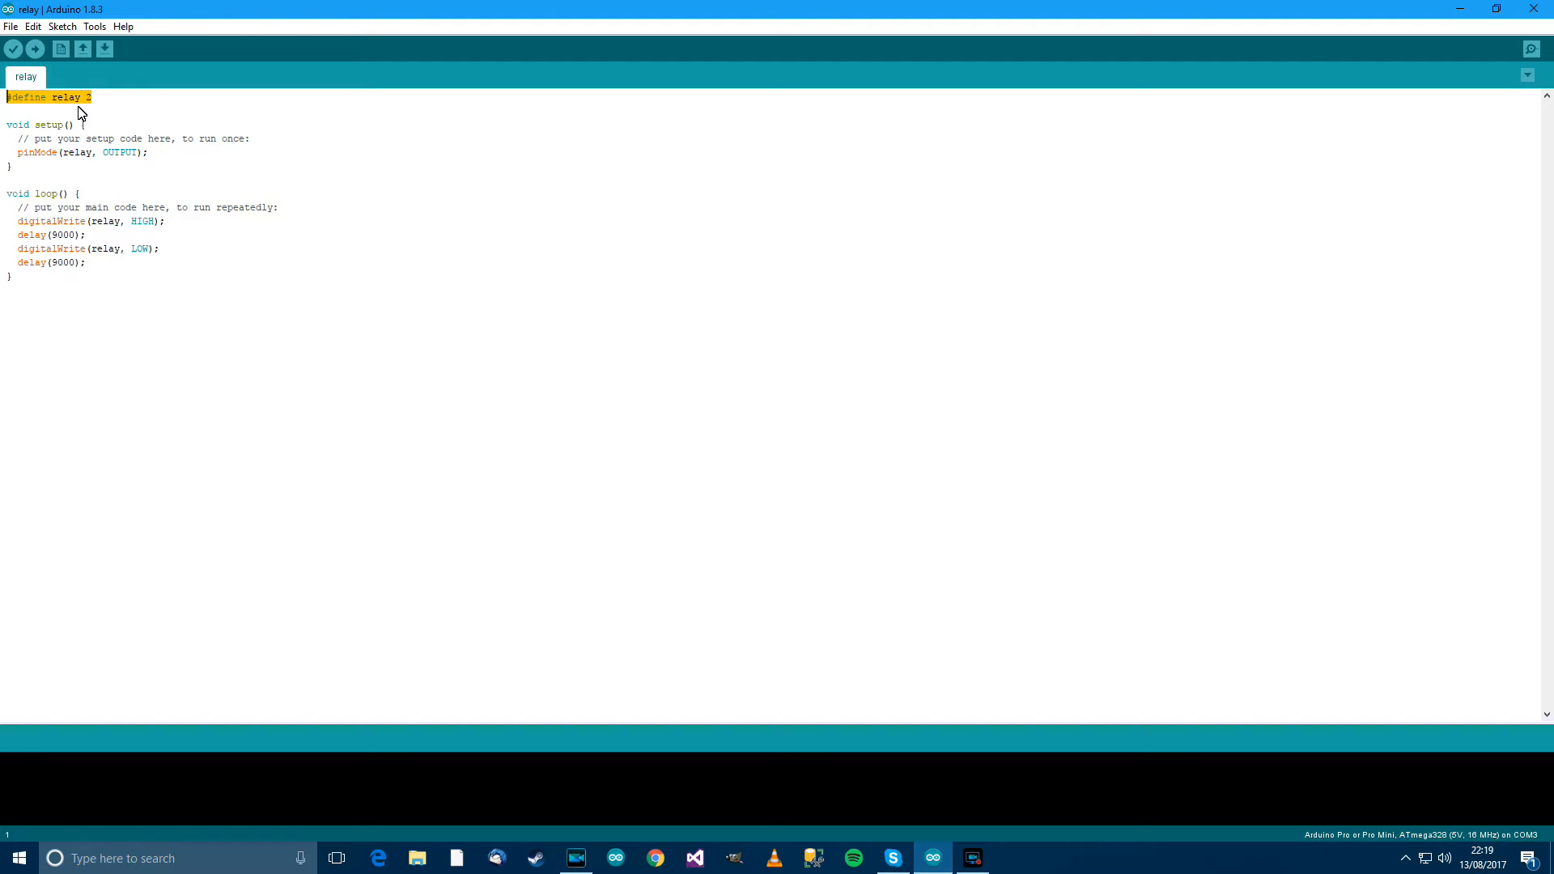
pyautogui.moveTo(68, 101)
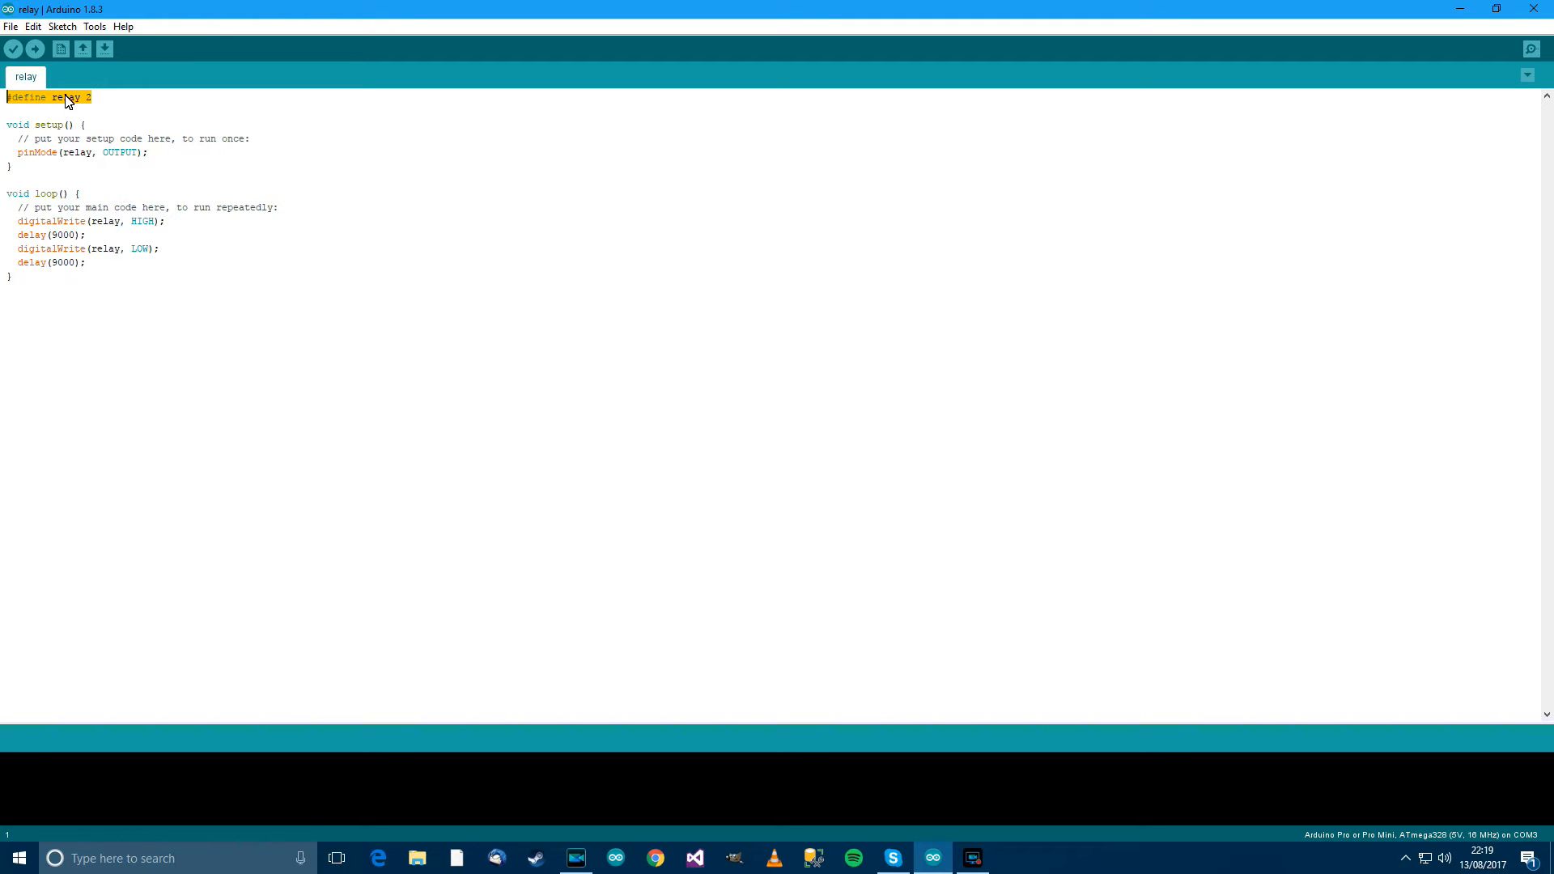
pyautogui.doubleClick(67, 97)
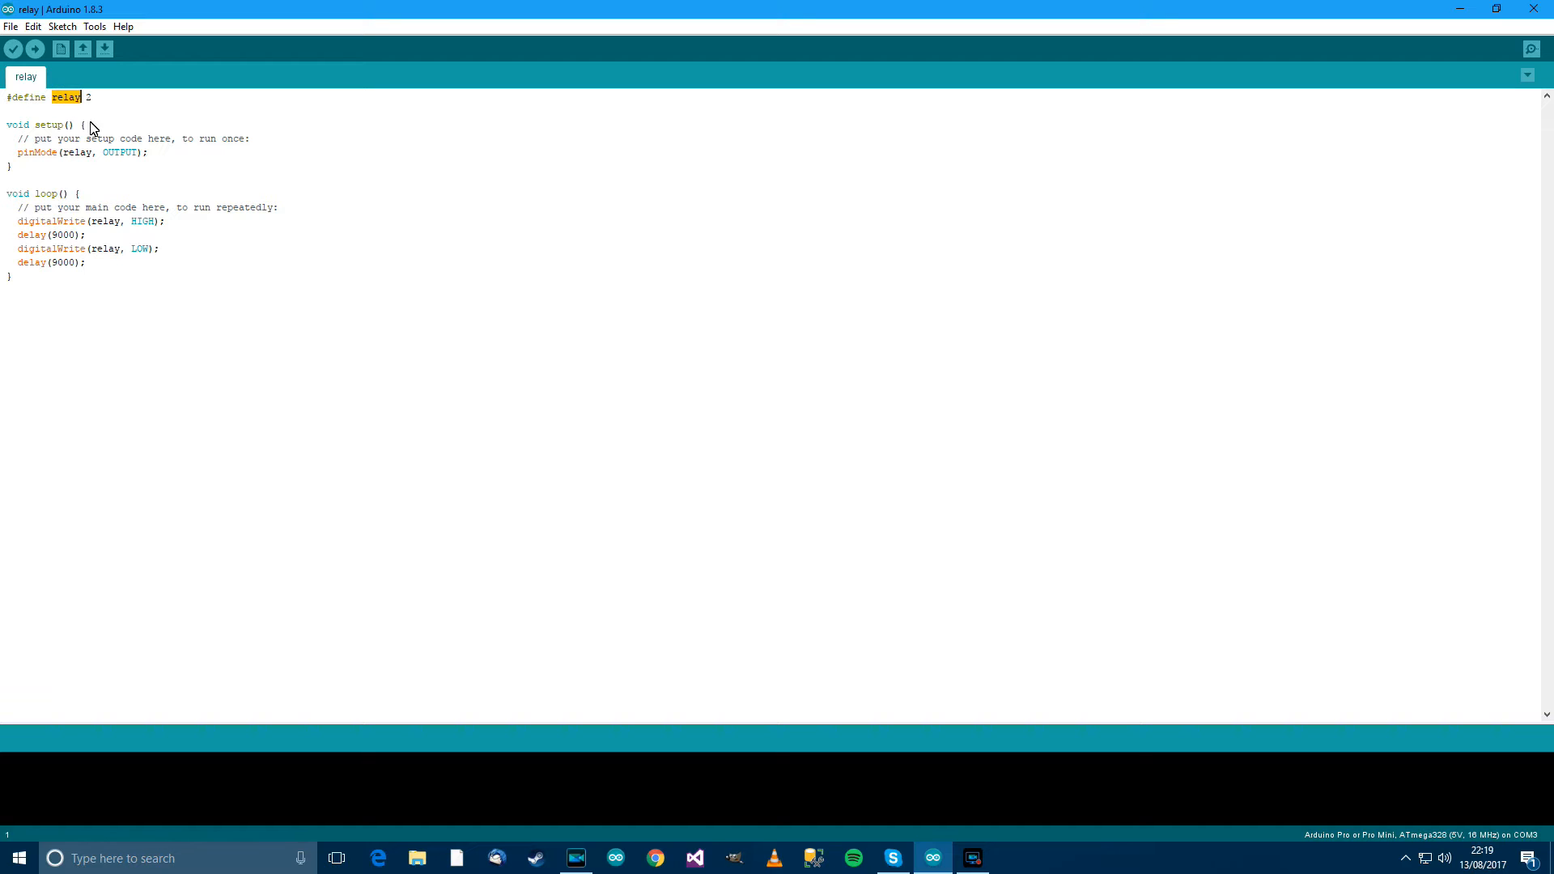
pyautogui.click(148, 158)
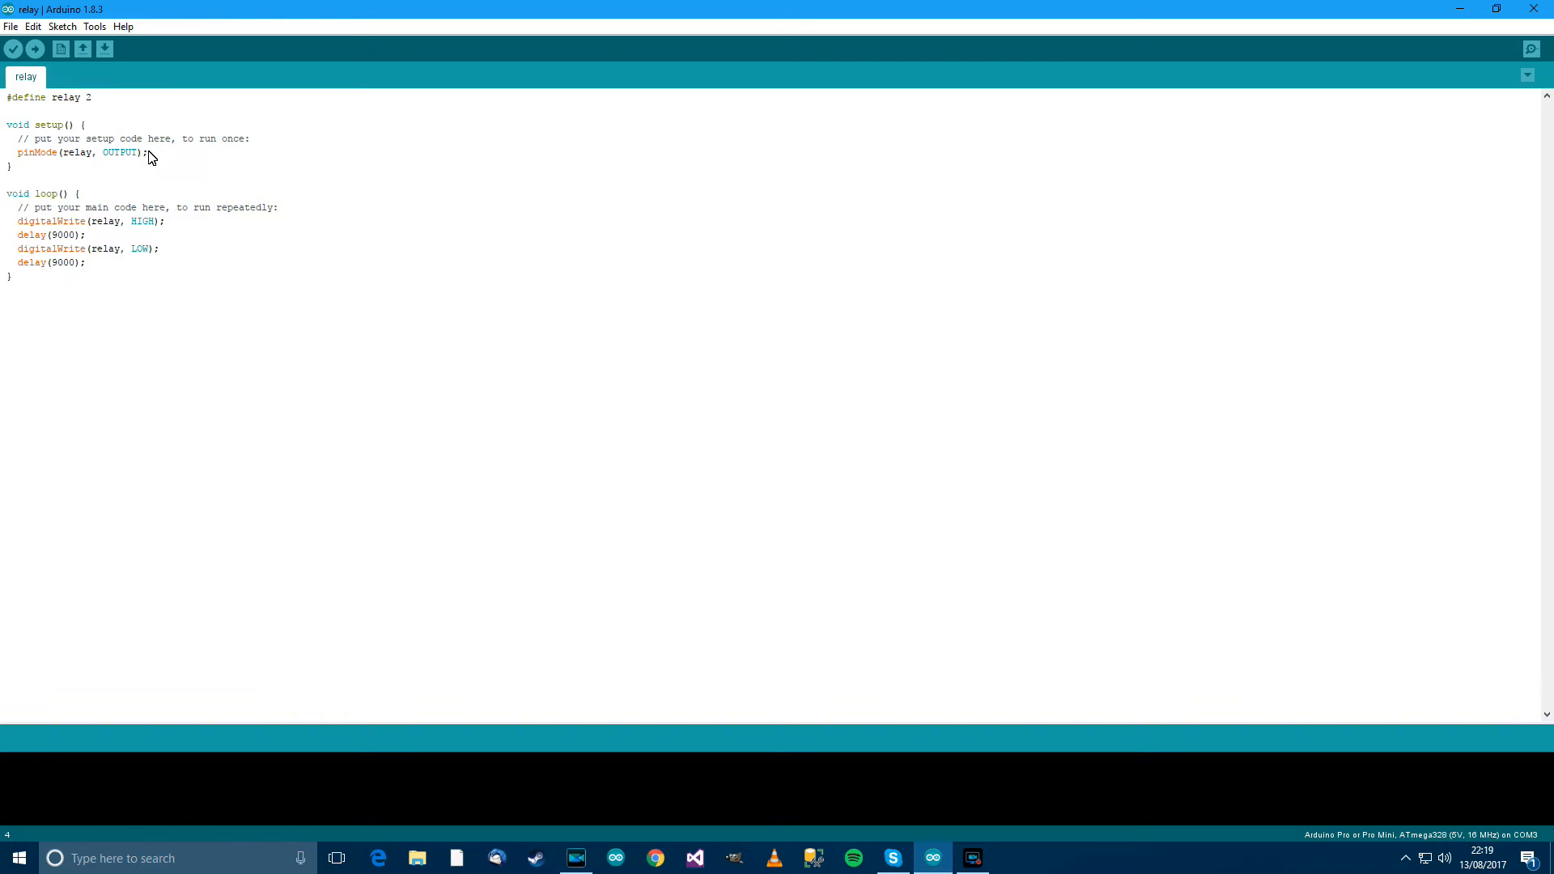
pyautogui.tripleClick(81, 152)
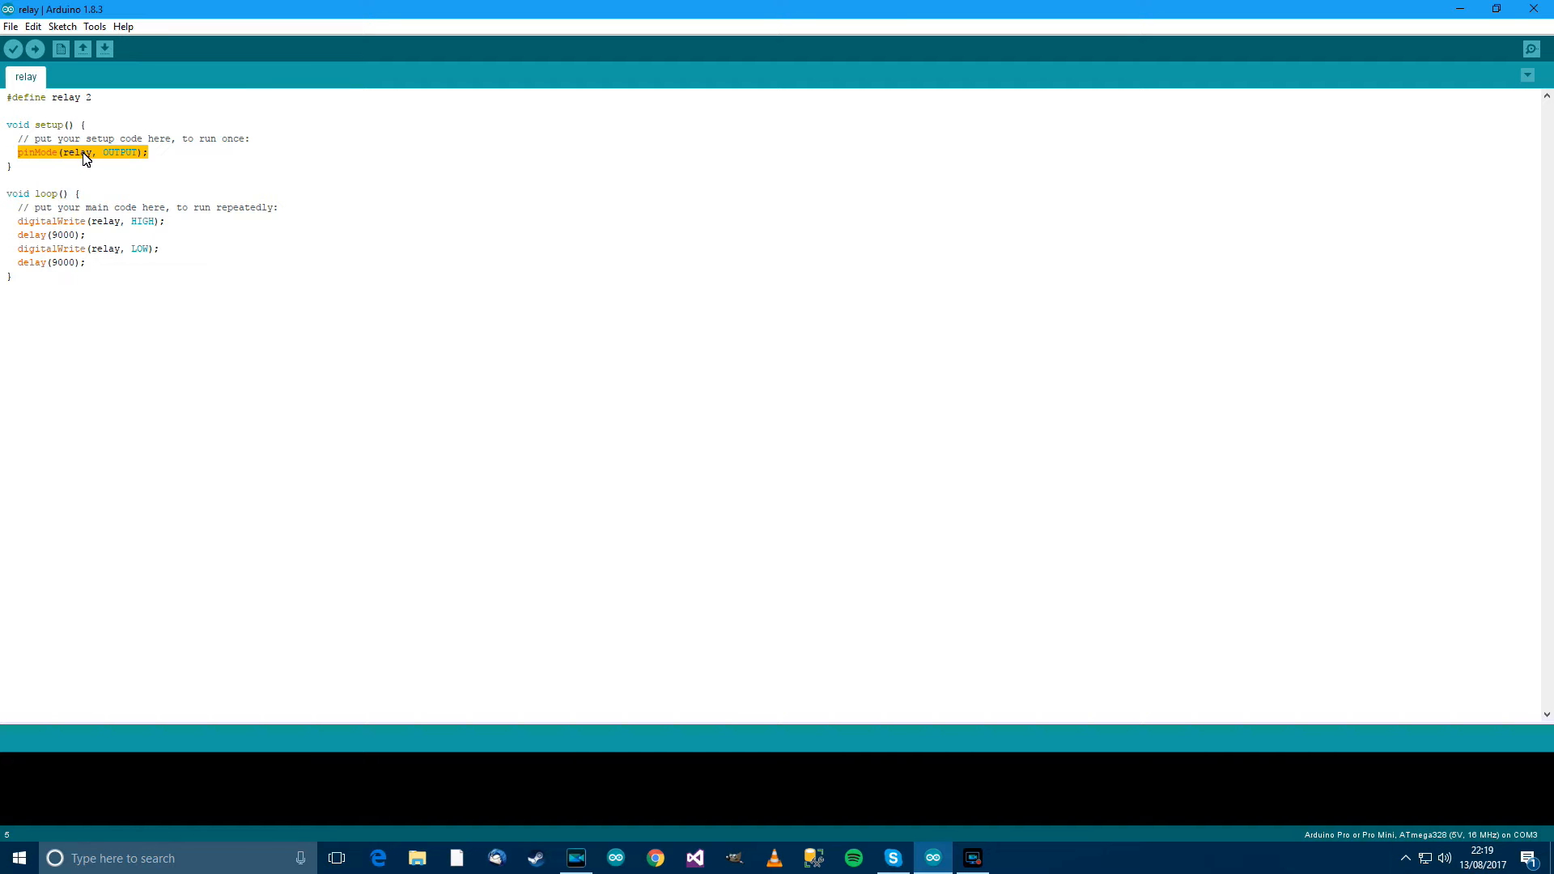
pyautogui.click(165, 157)
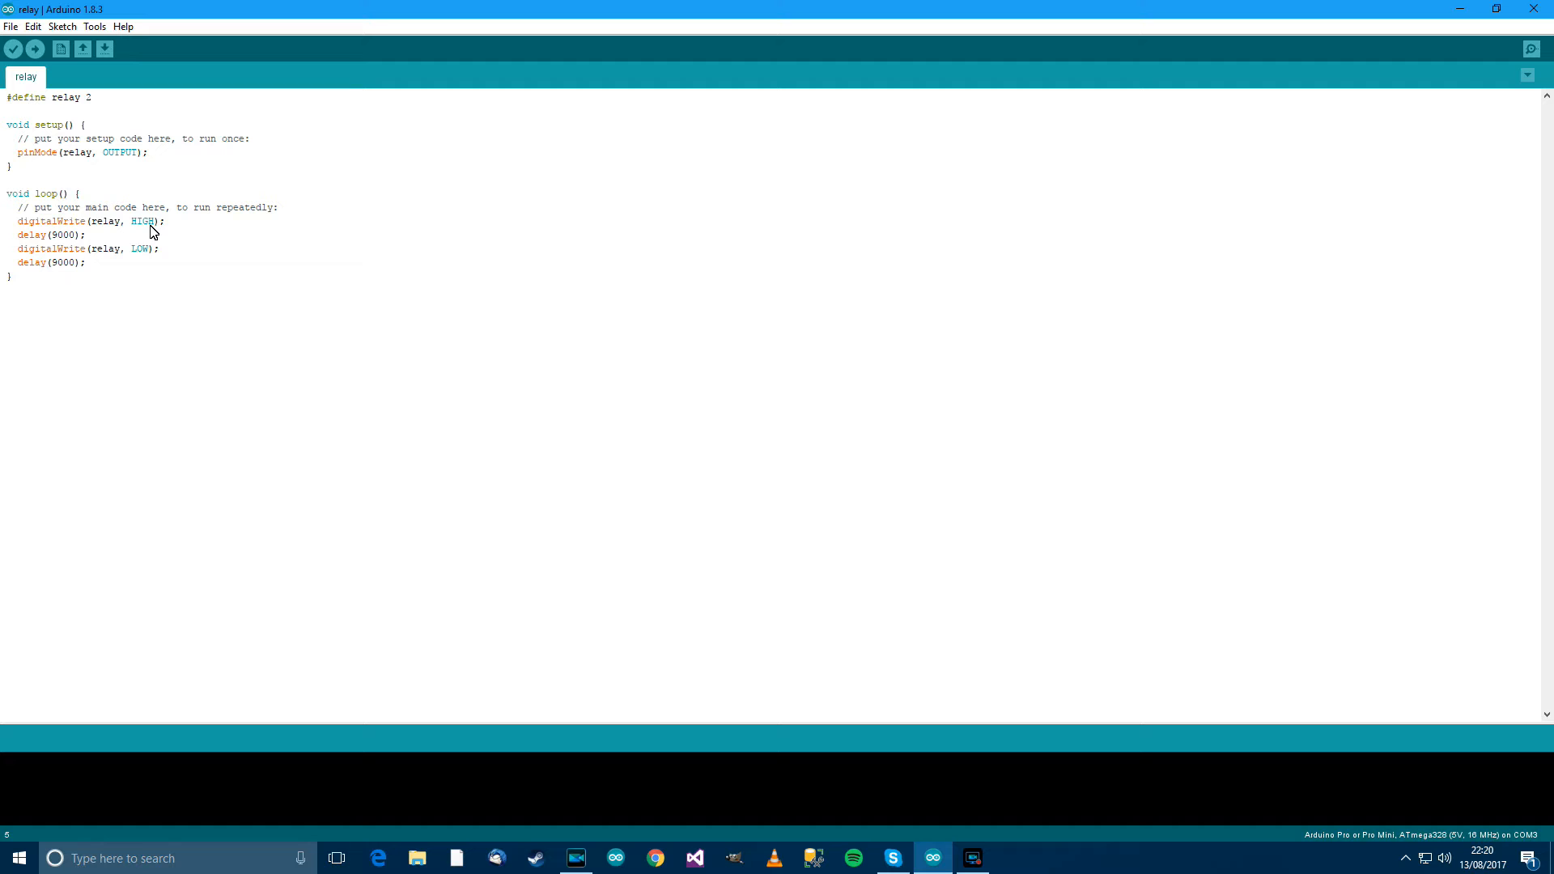
pyautogui.moveTo(91, 236)
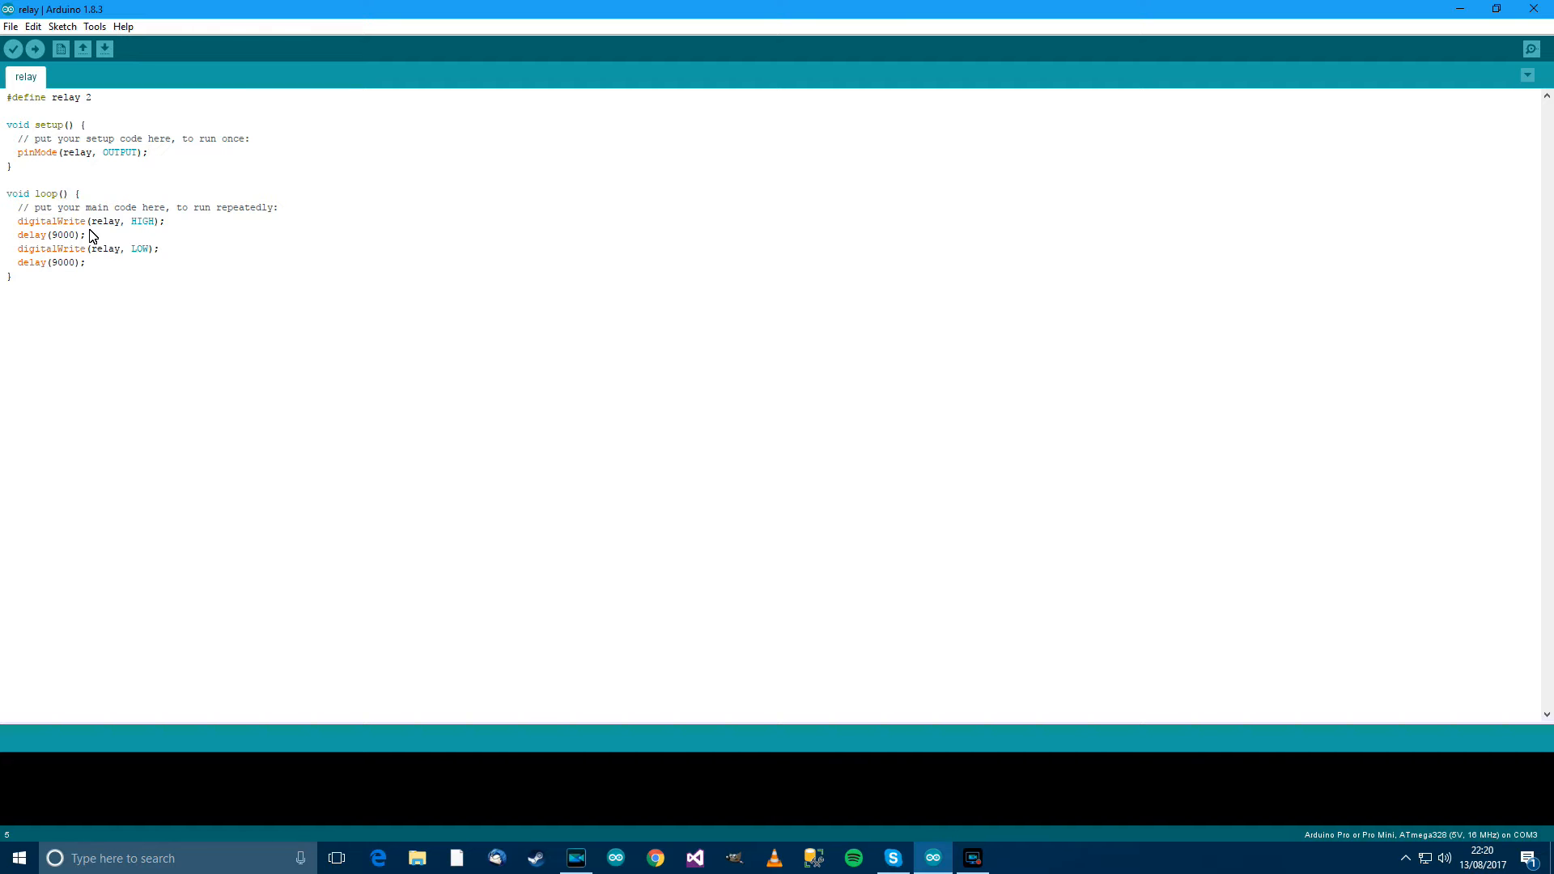
pyautogui.moveTo(61, 256)
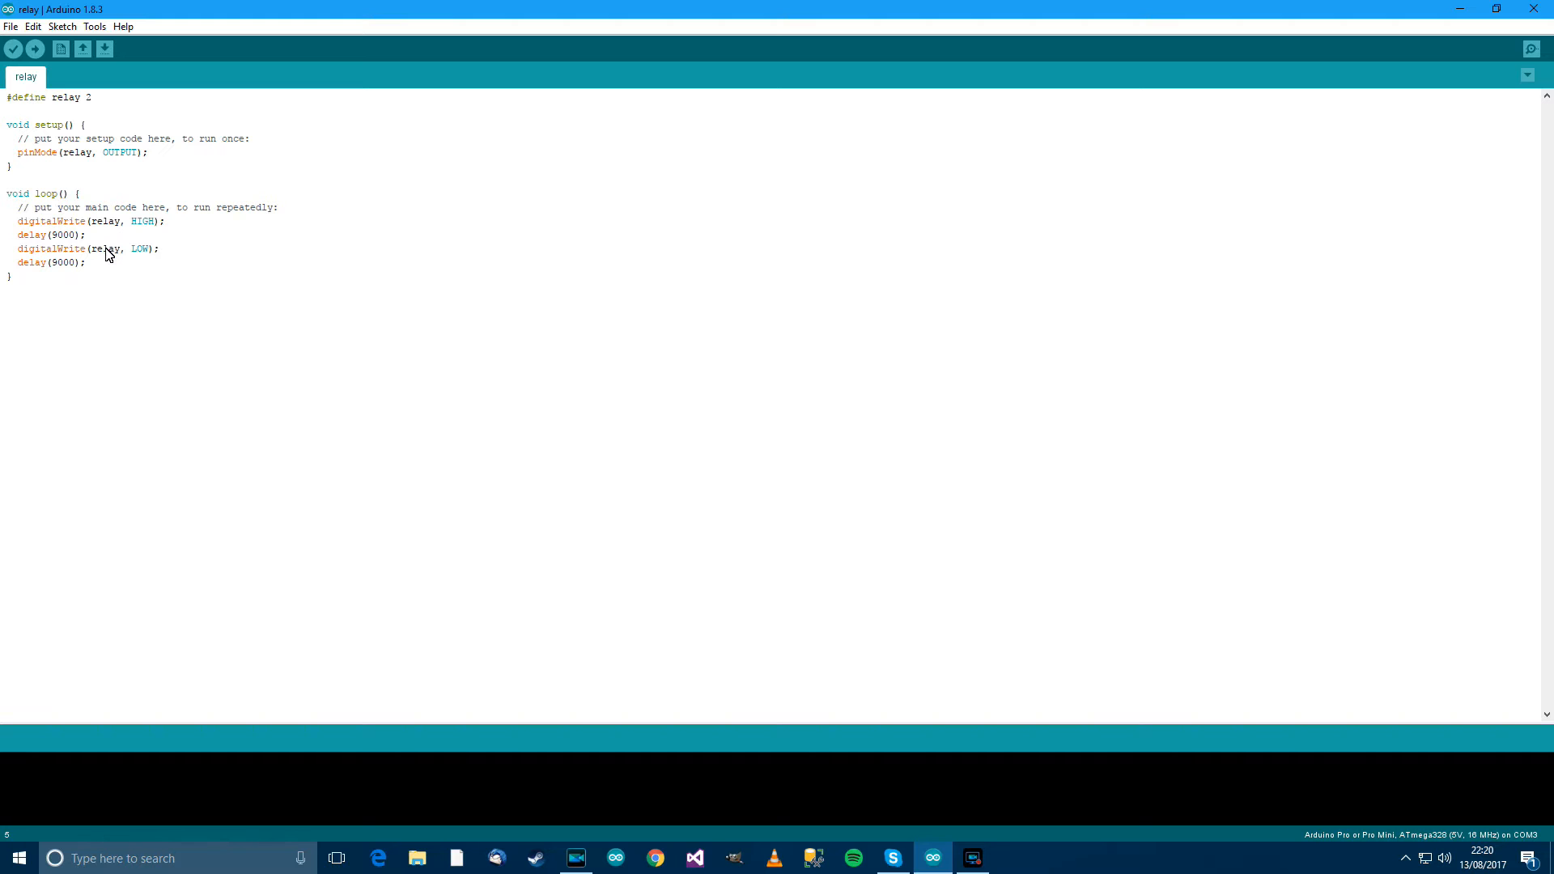
pyautogui.moveTo(71, 266)
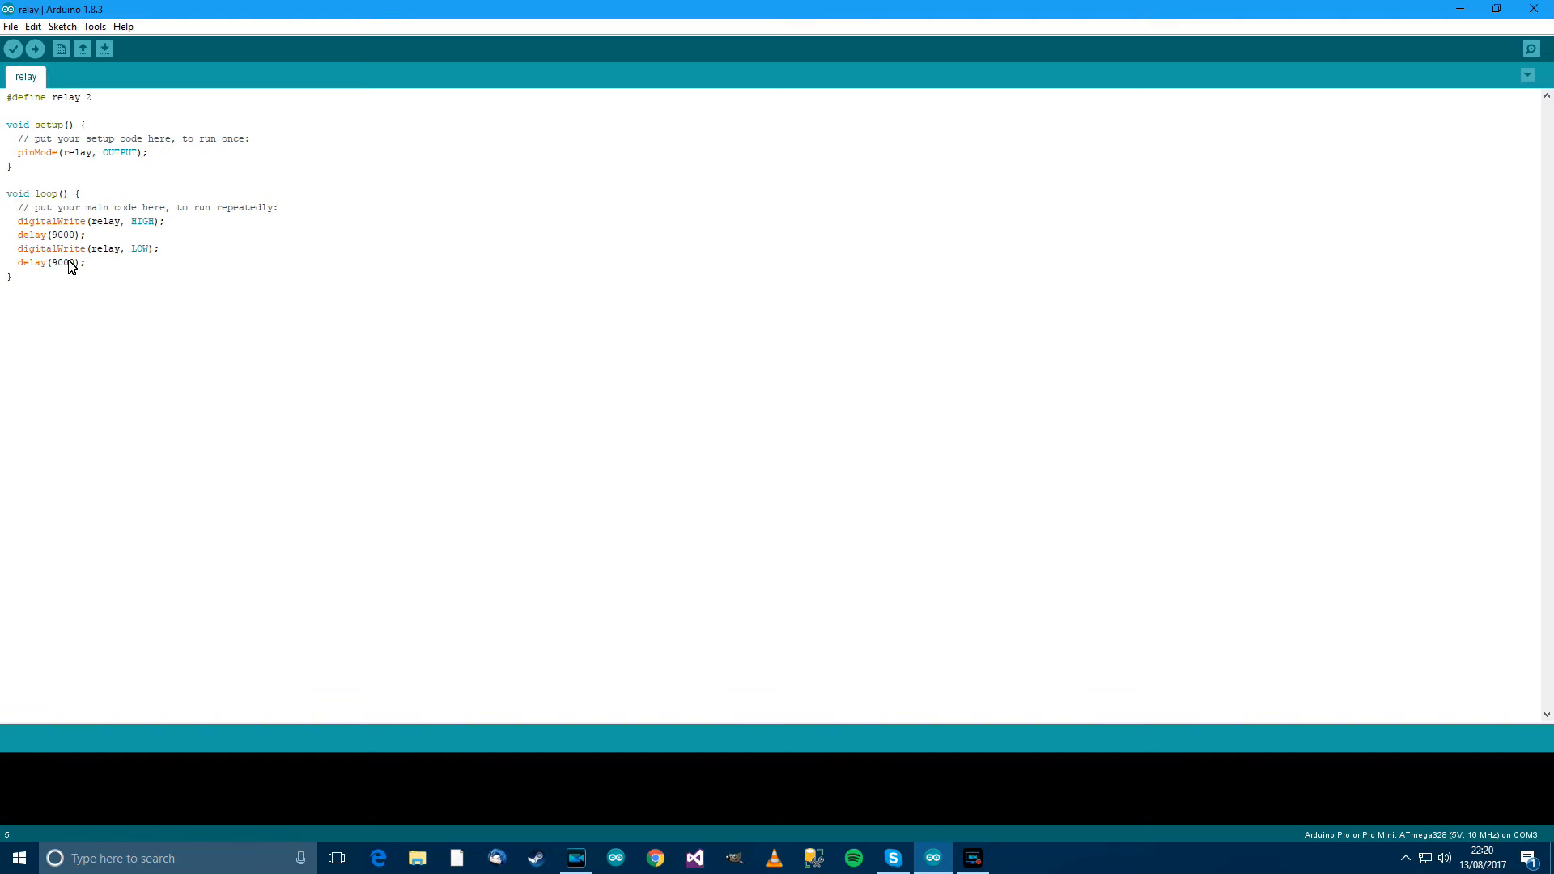
pyautogui.moveTo(101, 243)
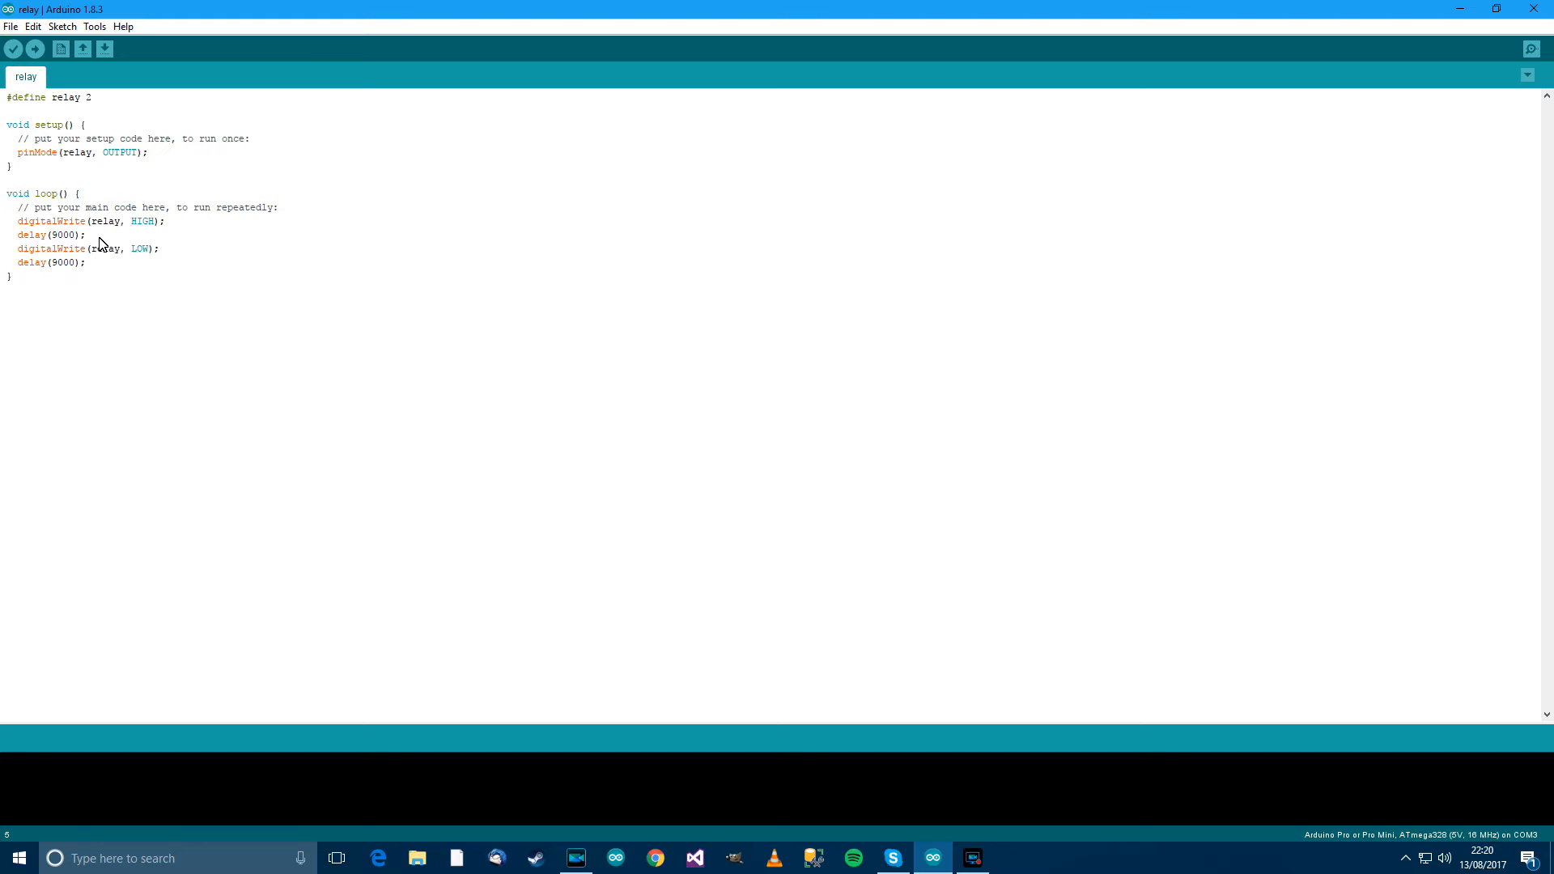